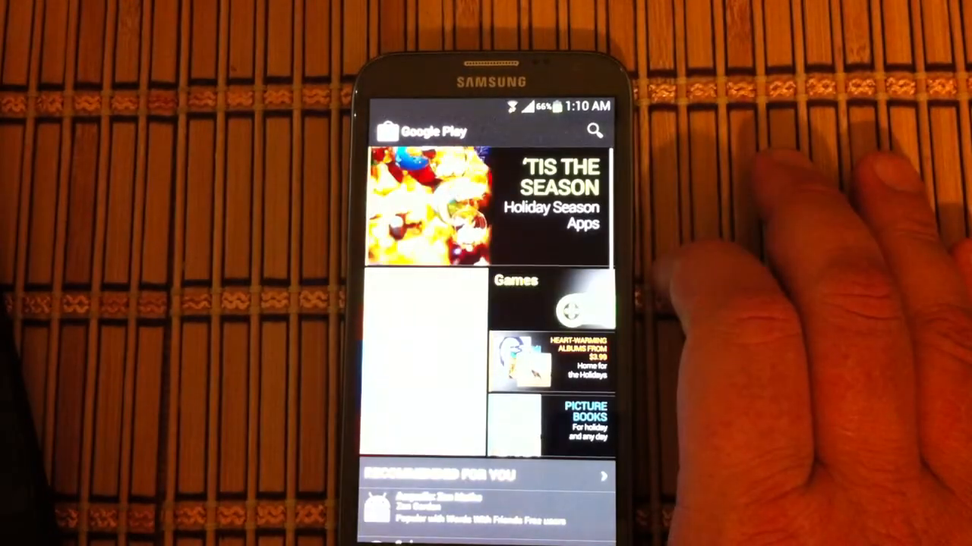
- Search Play Store for 'goomanager', select the GooManager listing and accept permissions to install it
left_click(595, 131)
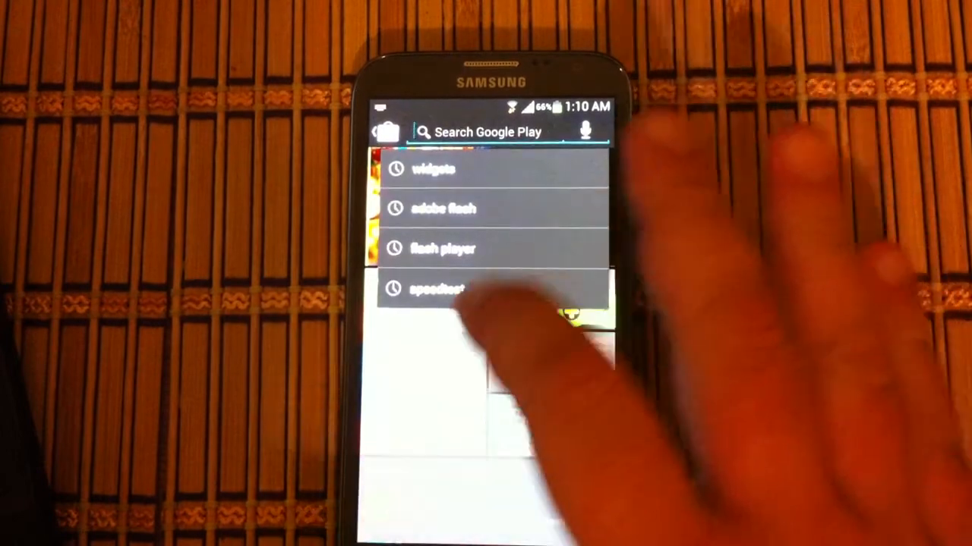
type("gooma")
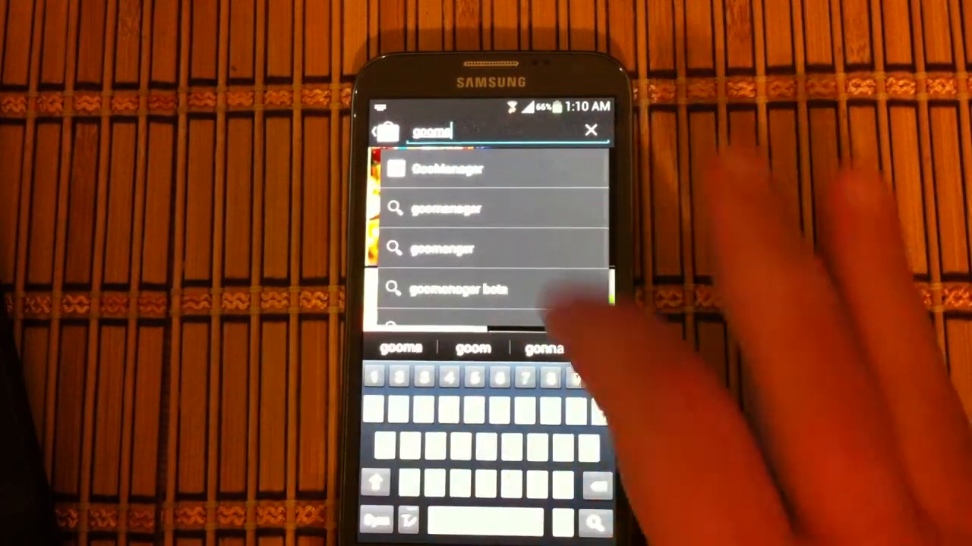
left_click(447, 167)
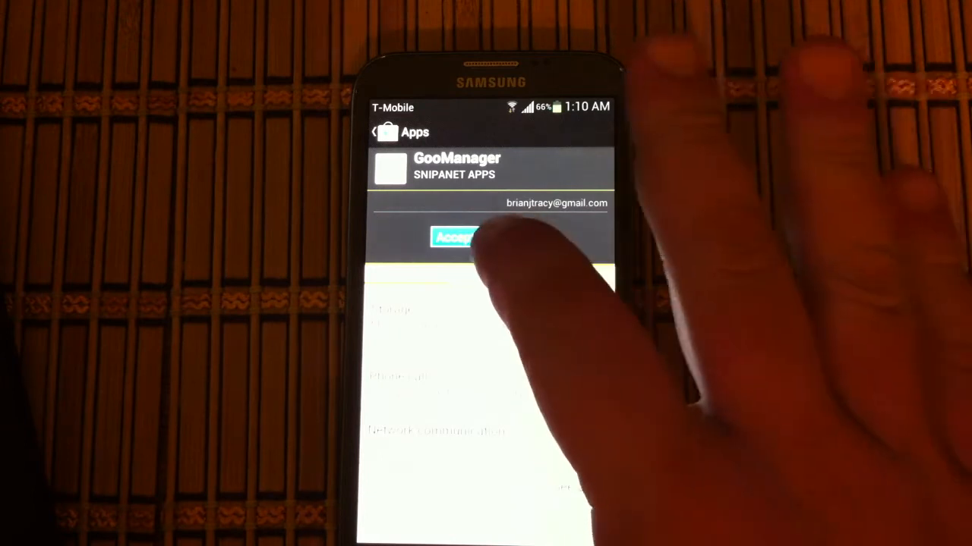
left_click(454, 236)
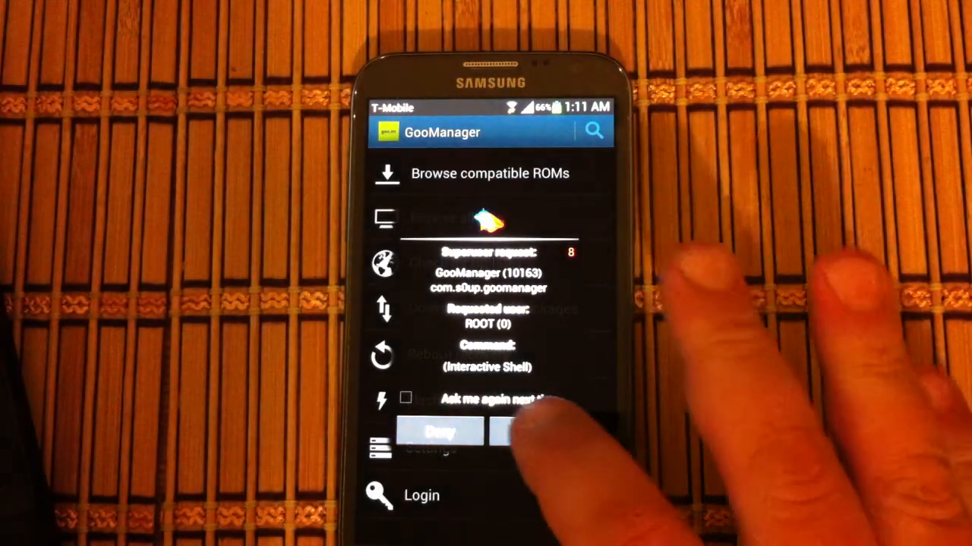
- Allow the Superuser root access request so GooManager's main screen loads
left_click(534, 431)
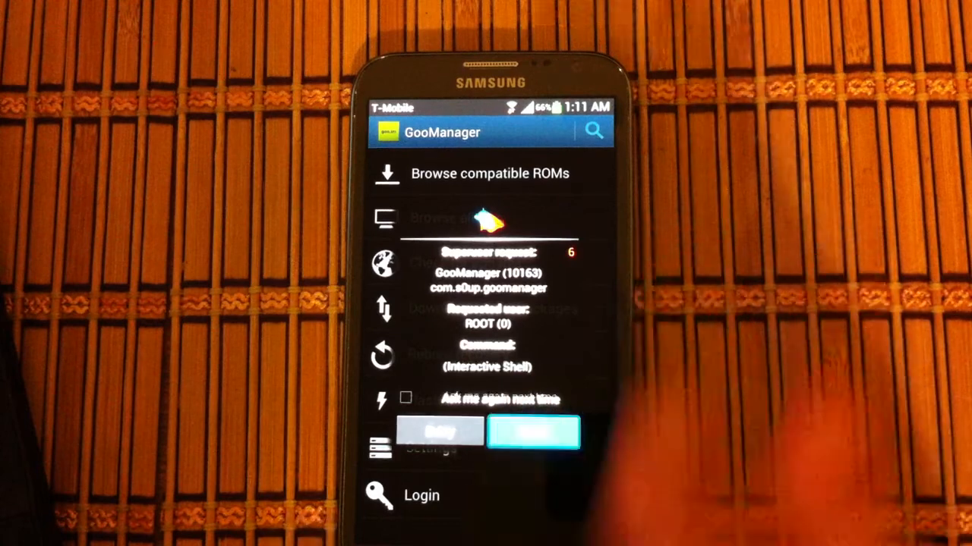
left_click(532, 431)
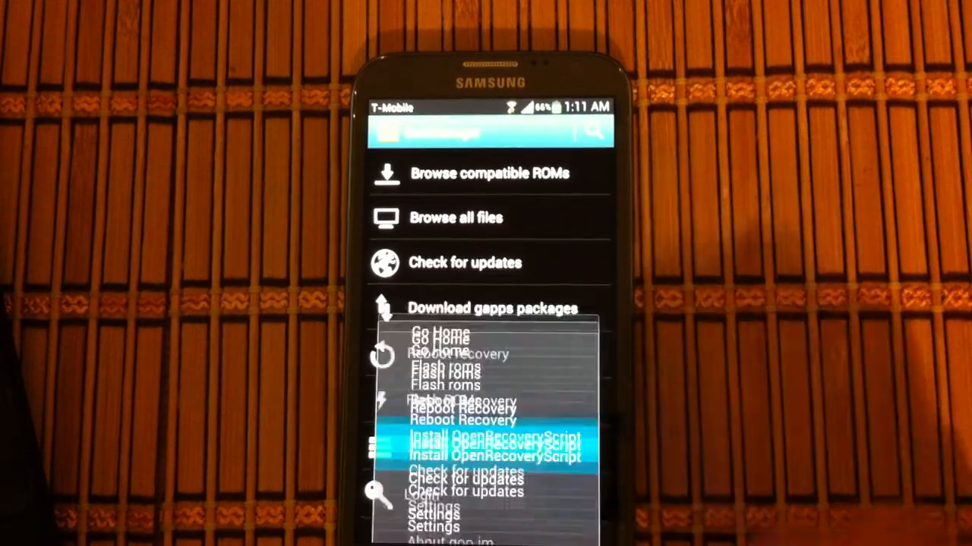
- Install OpenRecoveryScript and confirm downloading the TWRP 2.3.2.3 recovery image
left_click(491, 448)
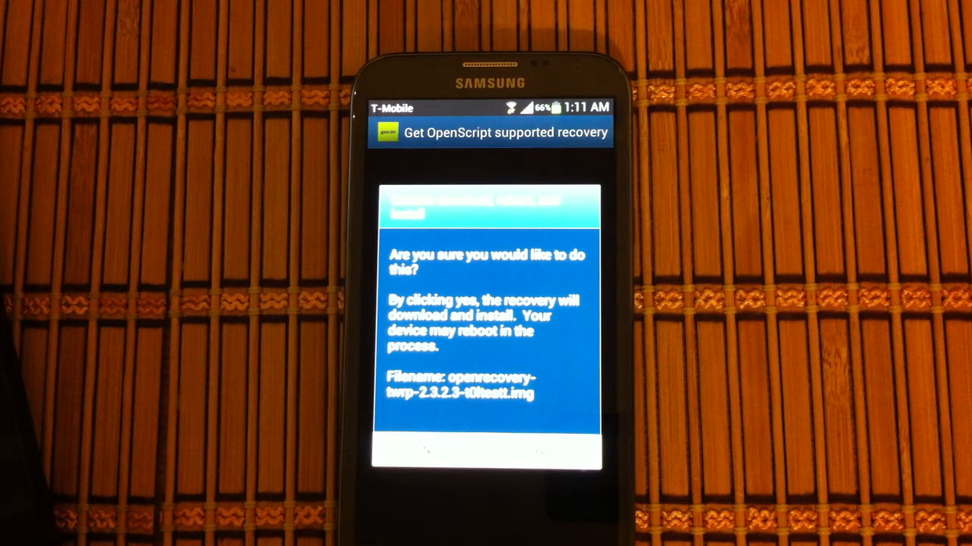
left_click(470, 455)
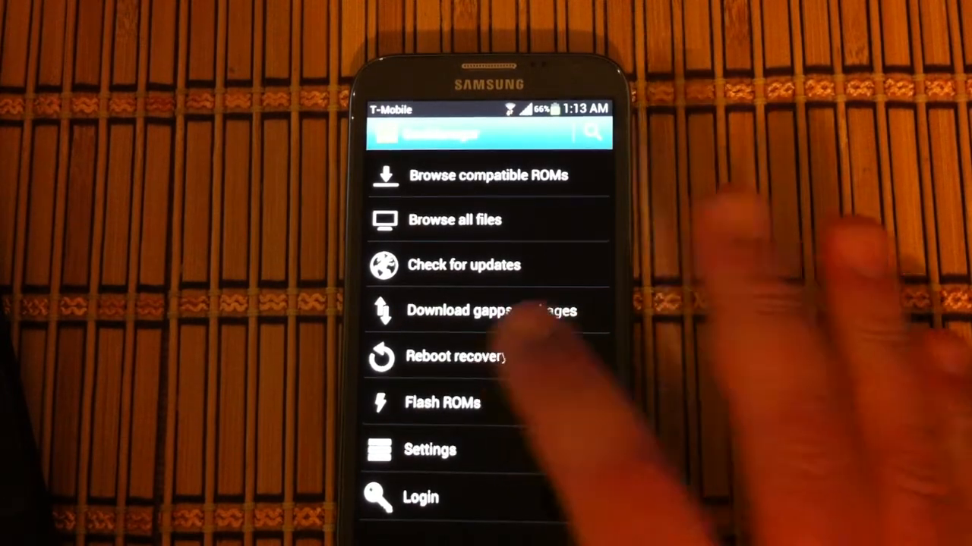
- Reboot the phone into recovery and confirm, landing on the TWRP 2.3.2.3 main menu
left_click(459, 356)
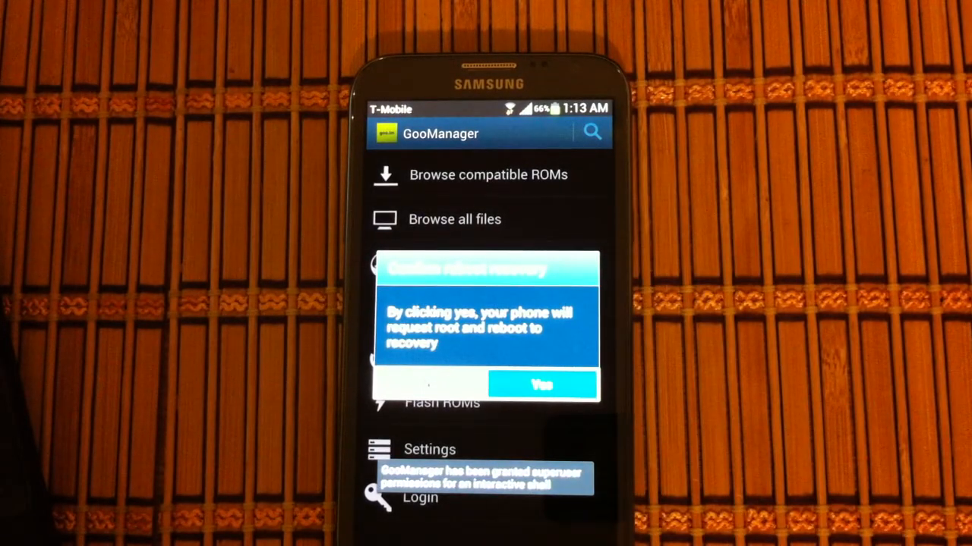
left_click(542, 386)
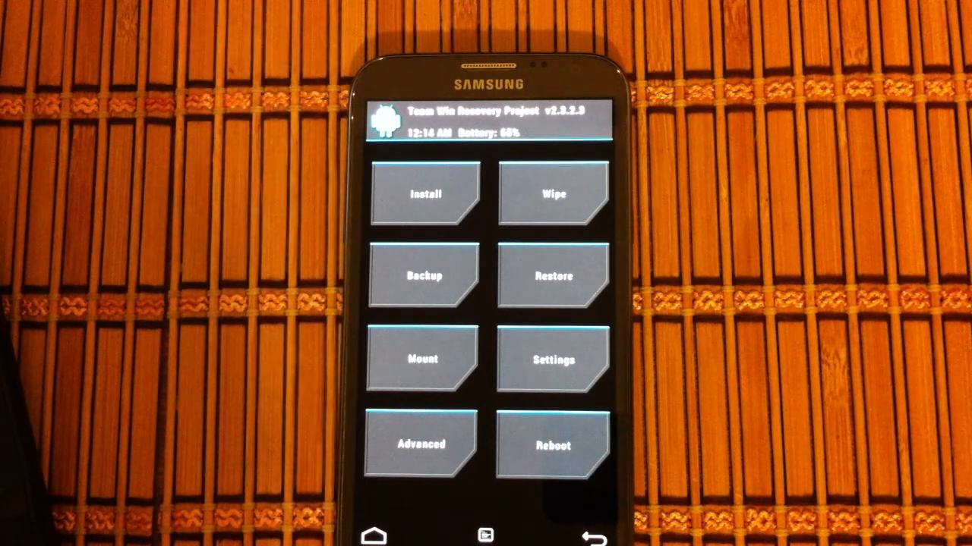
- From TWRP's Reboot menu, restart the phone into the normal System
left_click(553, 445)
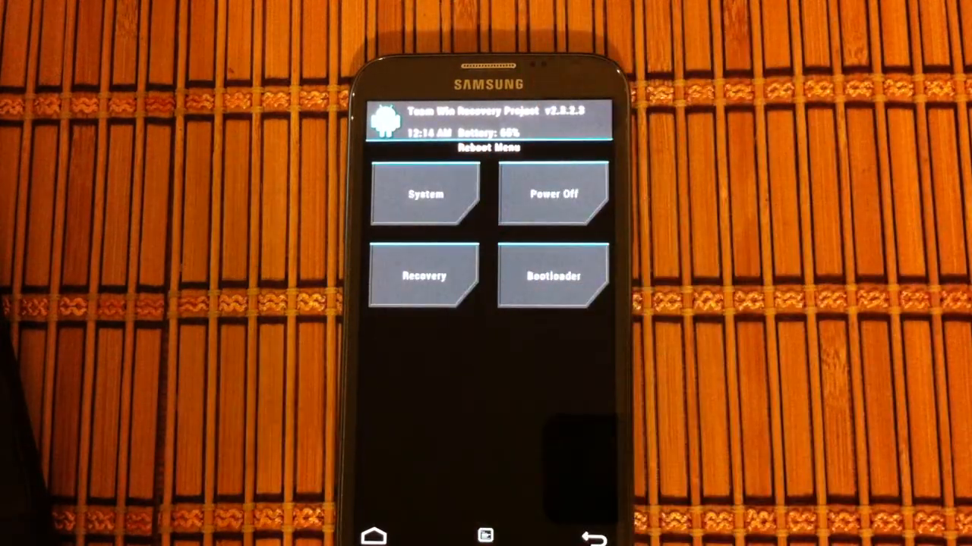
left_click(552, 194)
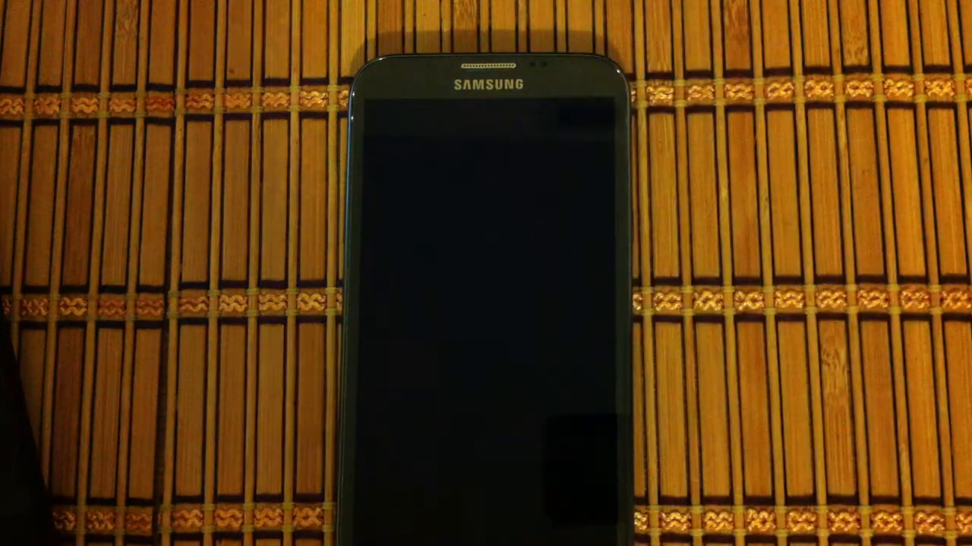